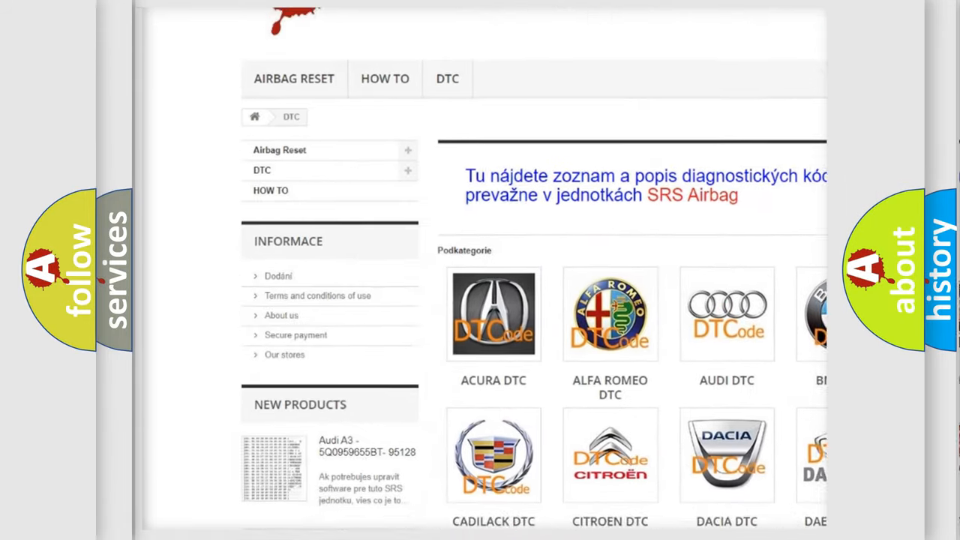
scroll("down", 3)
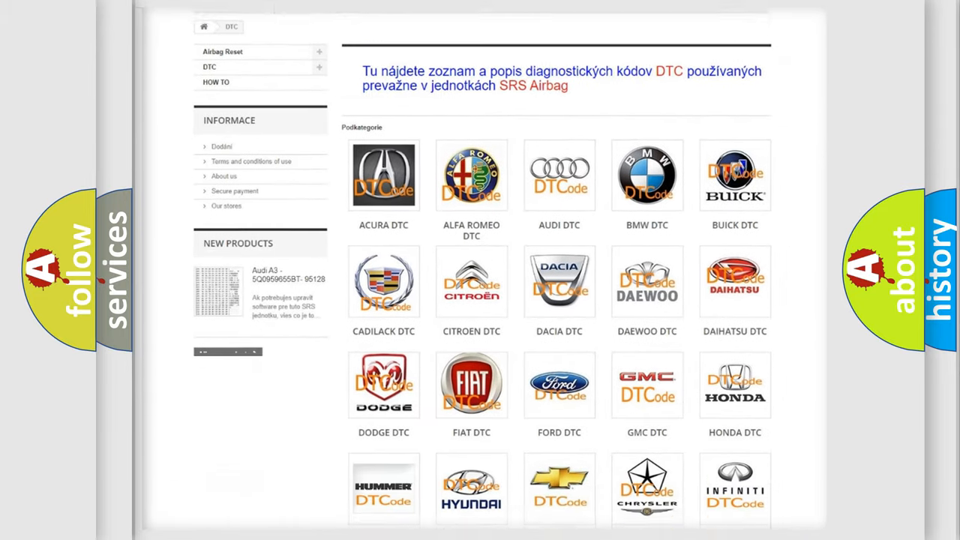
scroll("down", 3)
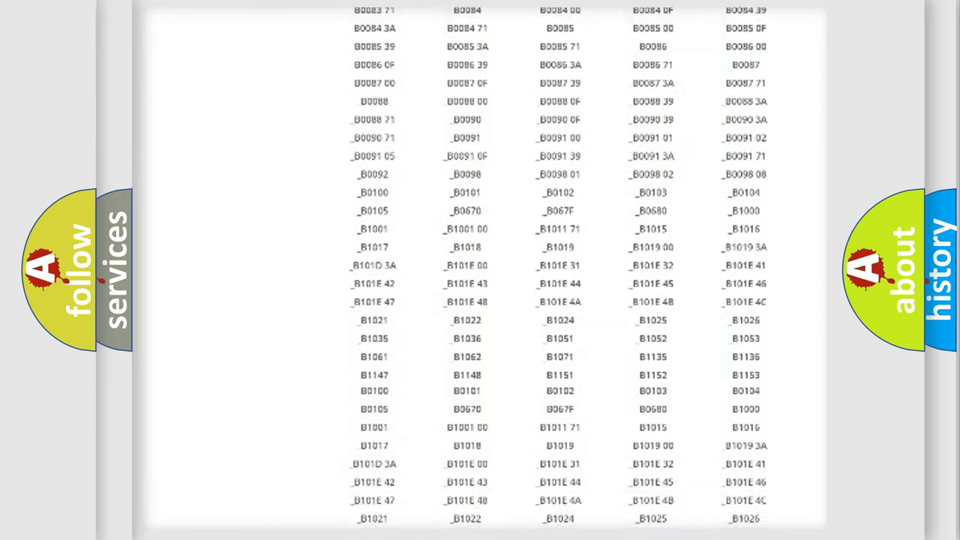
scroll("down", 3)
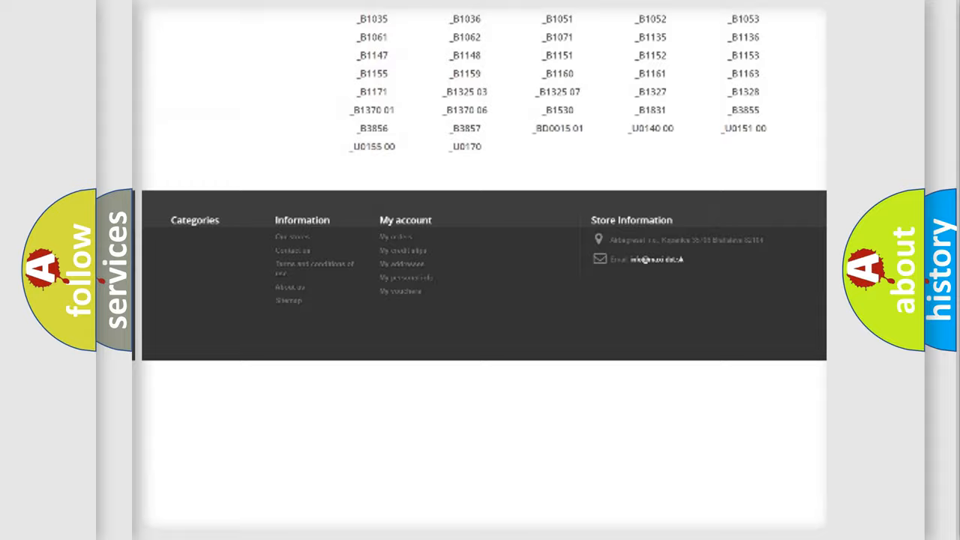